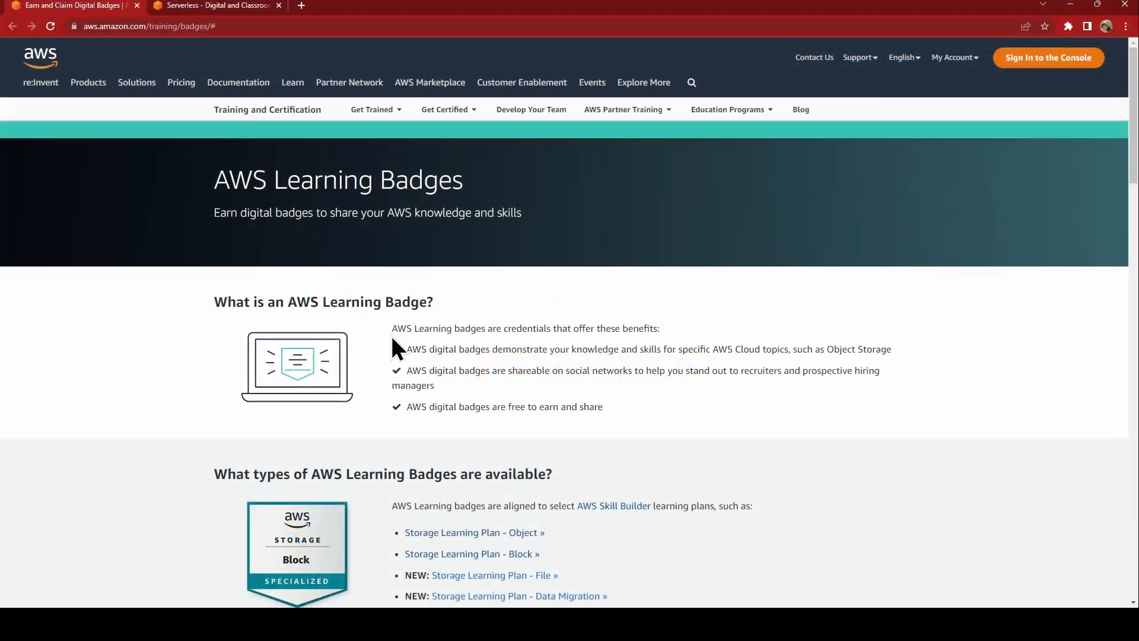
mouse_move(83, 57)
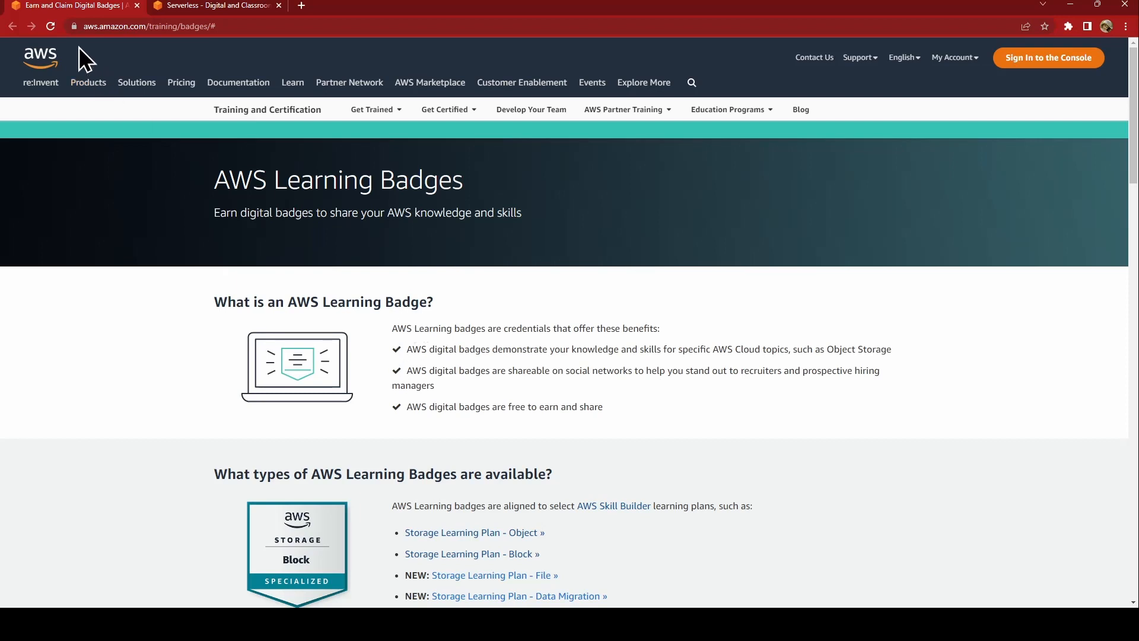
mouse_move(311, 271)
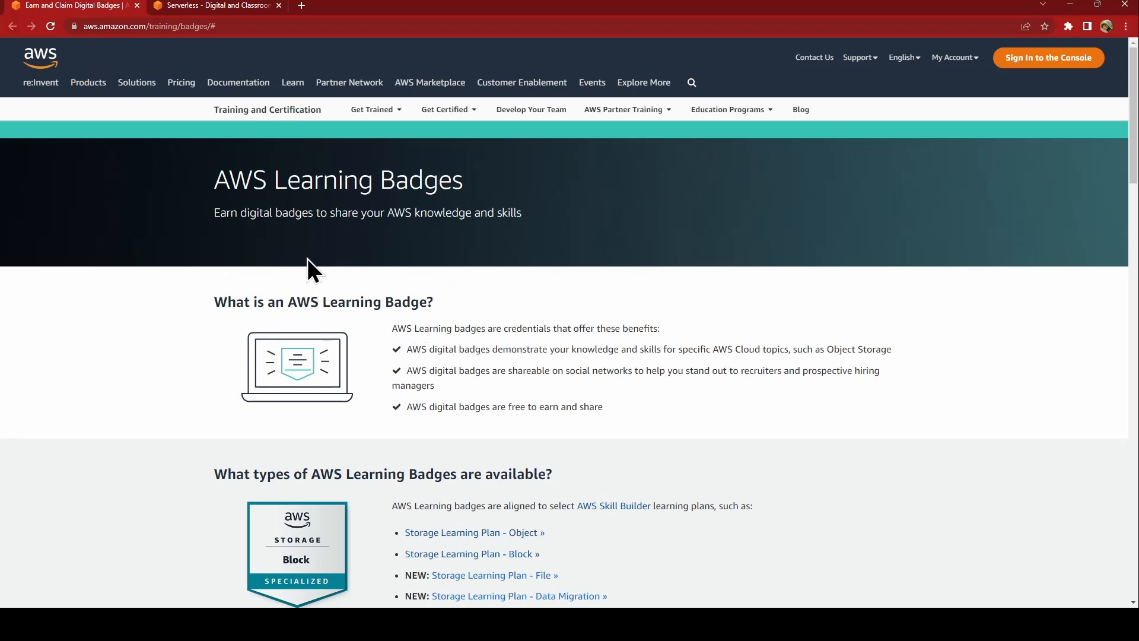
mouse_move(207, 182)
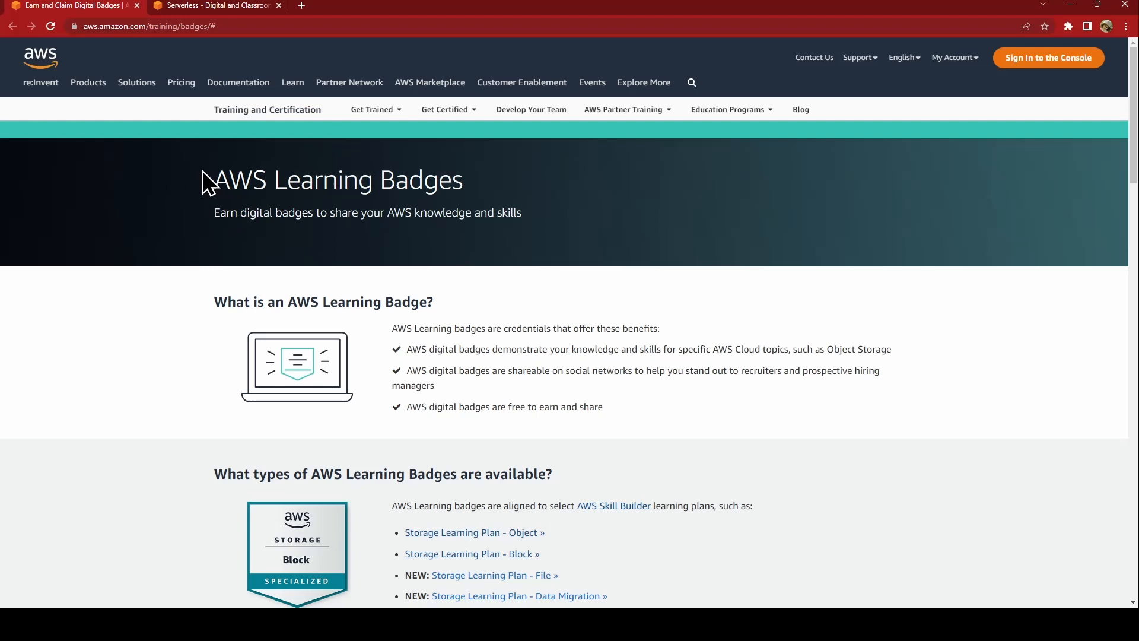
mouse_move(753, 359)
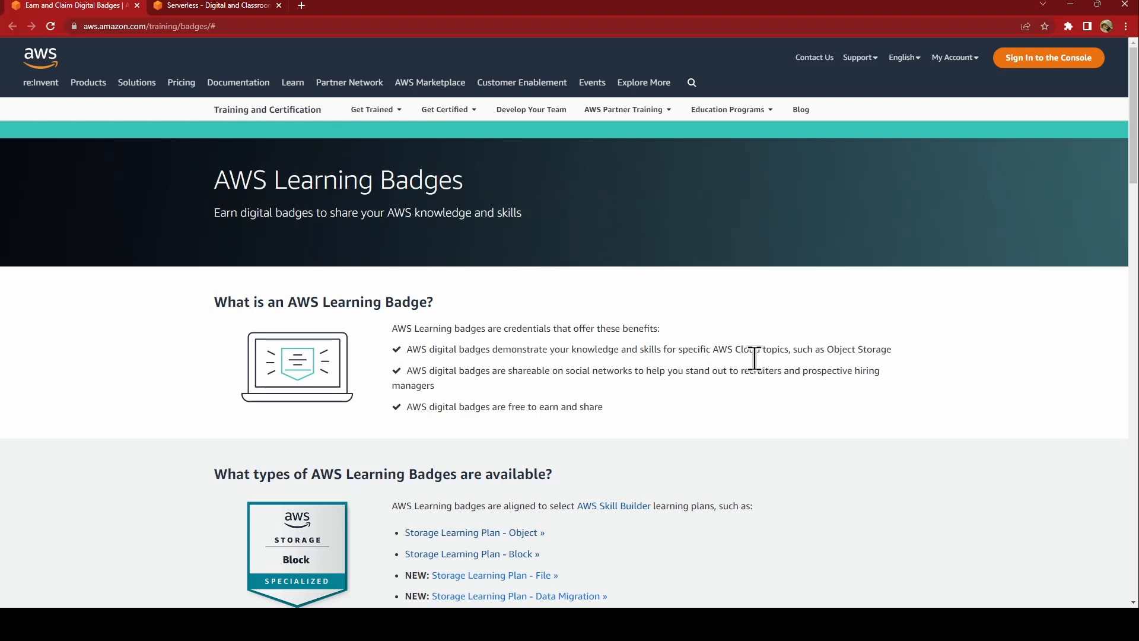
mouse_move(513, 356)
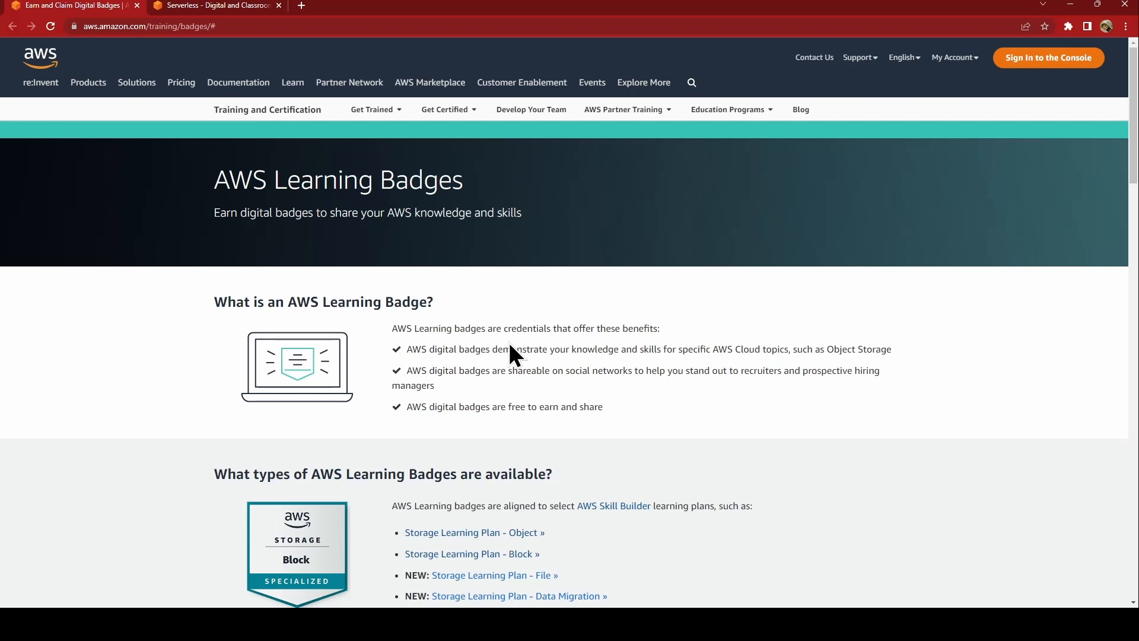
mouse_move(626, 556)
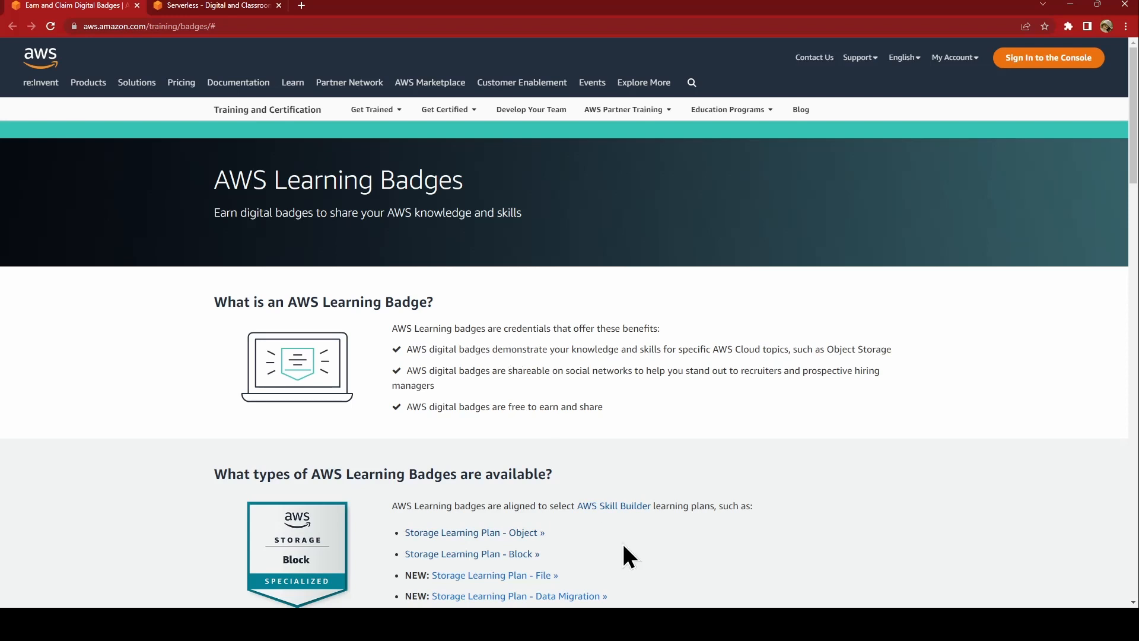
Scroll down to the partner badge types and the start of the badge-earning steps.
scroll("down", 3)
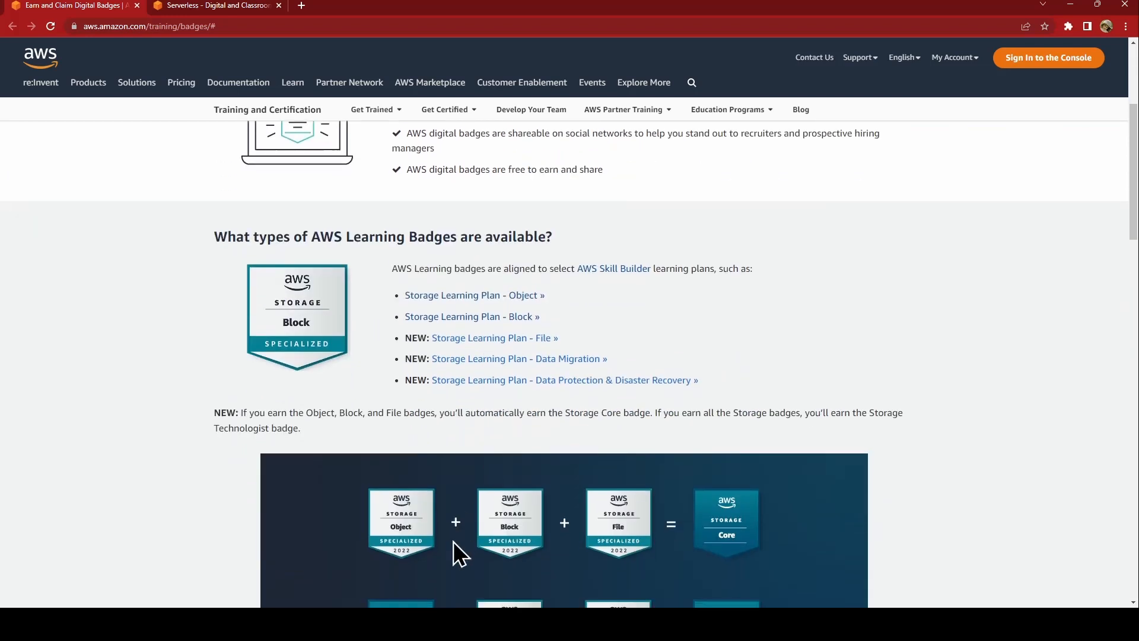
scroll("down", 3)
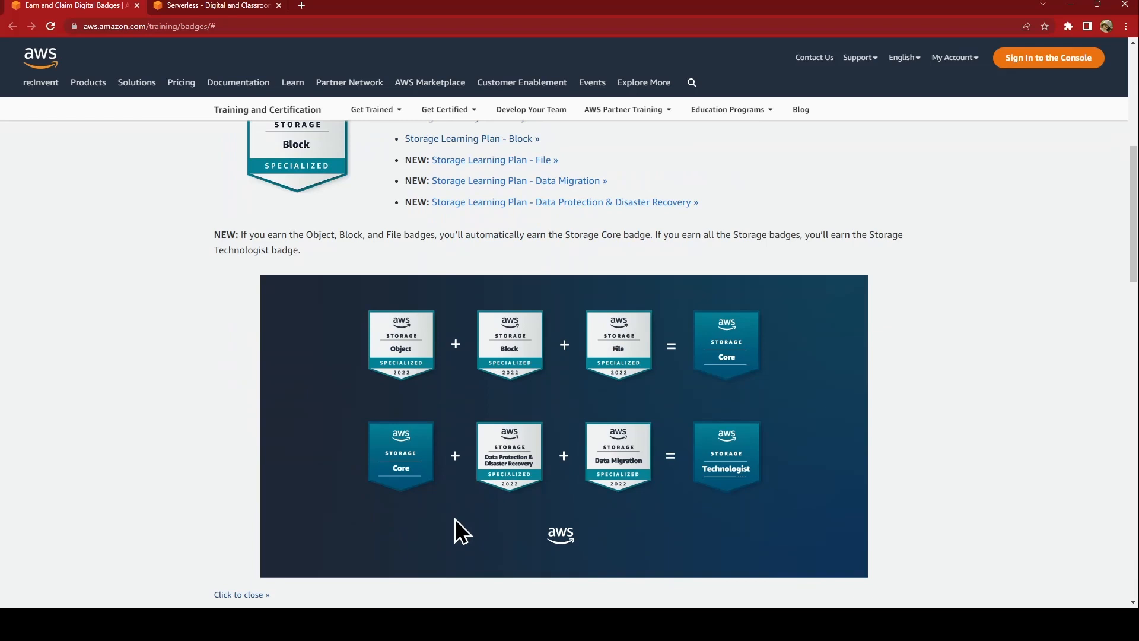
mouse_move(575, 324)
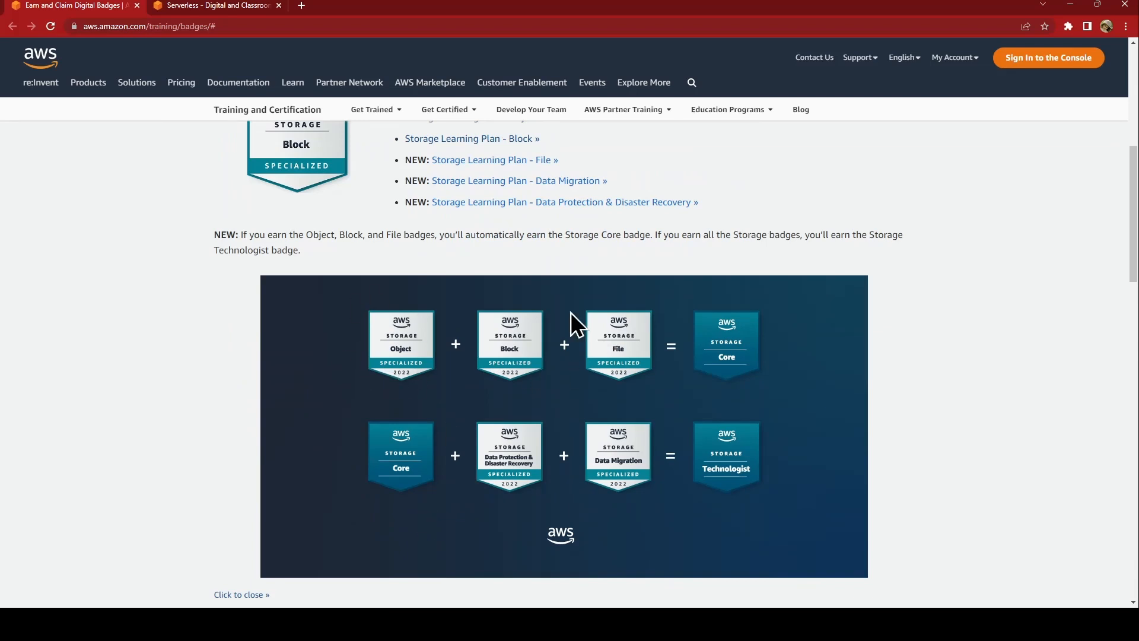
mouse_move(839, 325)
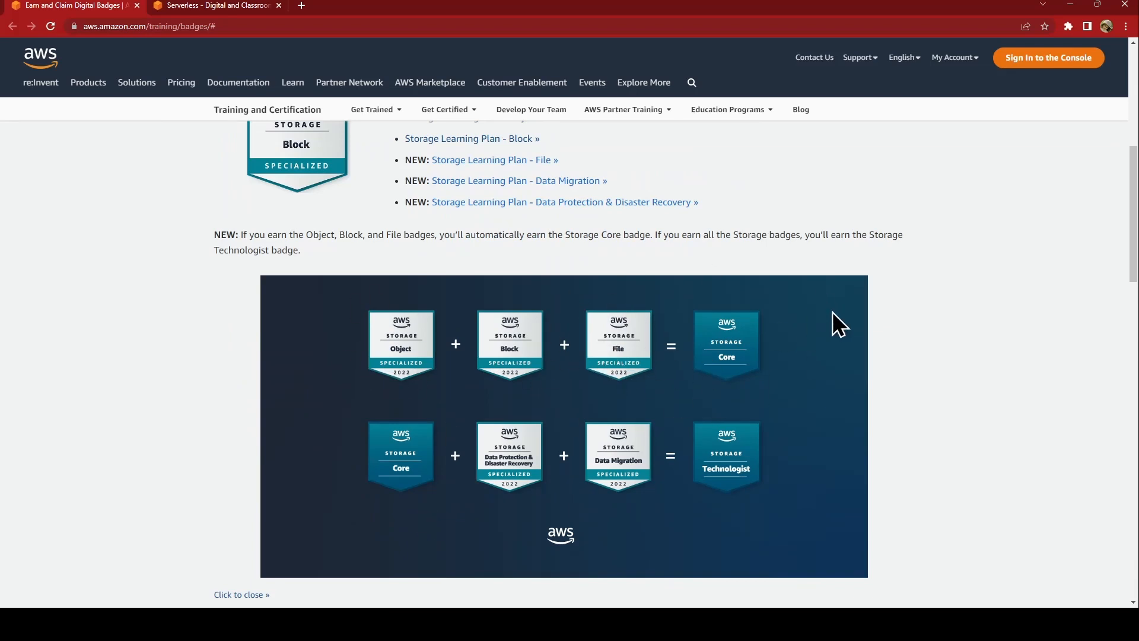
mouse_move(730, 283)
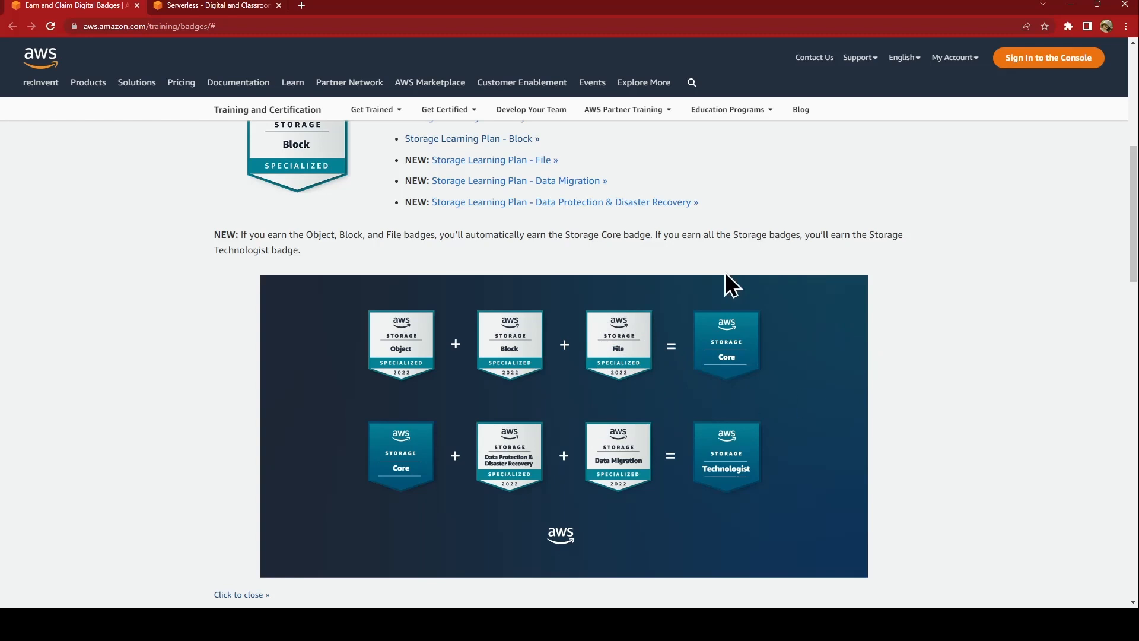
mouse_move(810, 385)
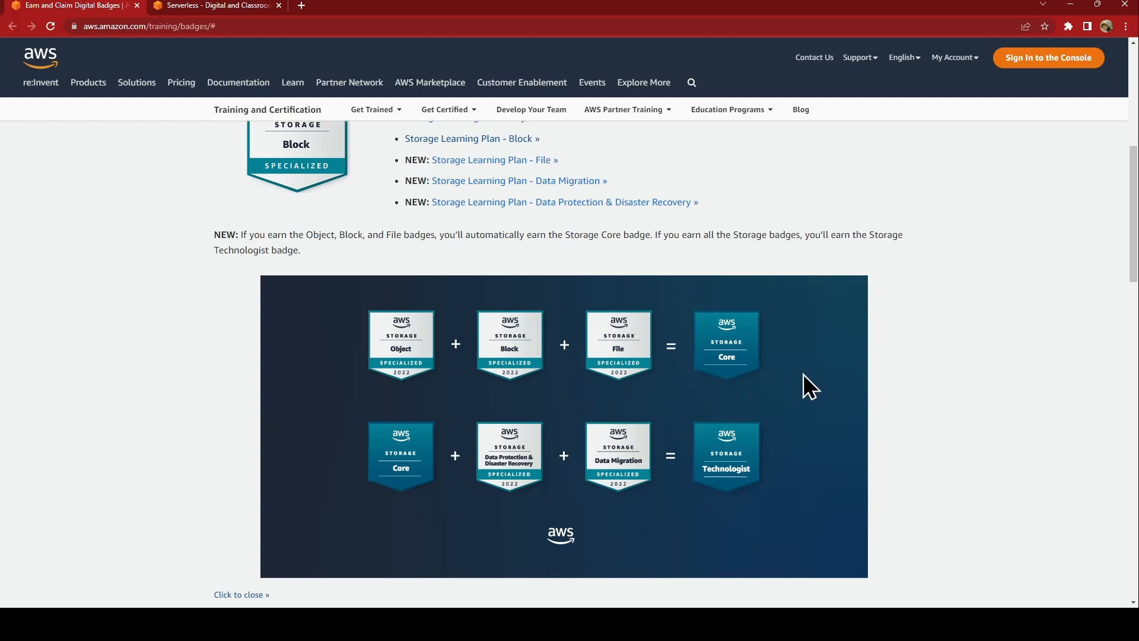
mouse_move(411, 505)
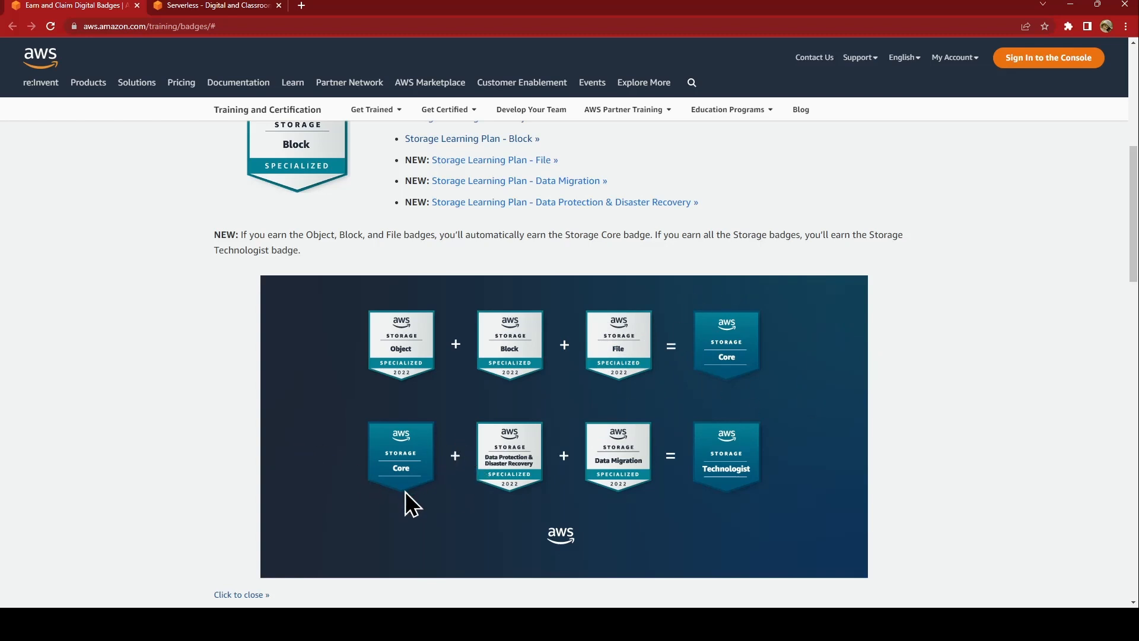
mouse_move(553, 486)
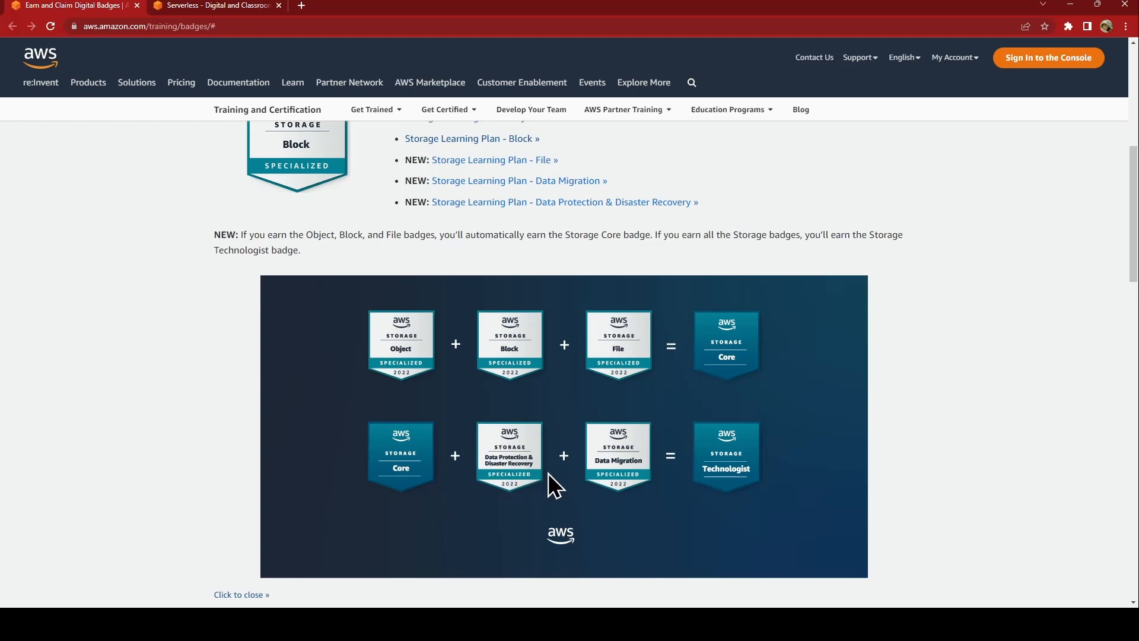
mouse_move(918, 479)
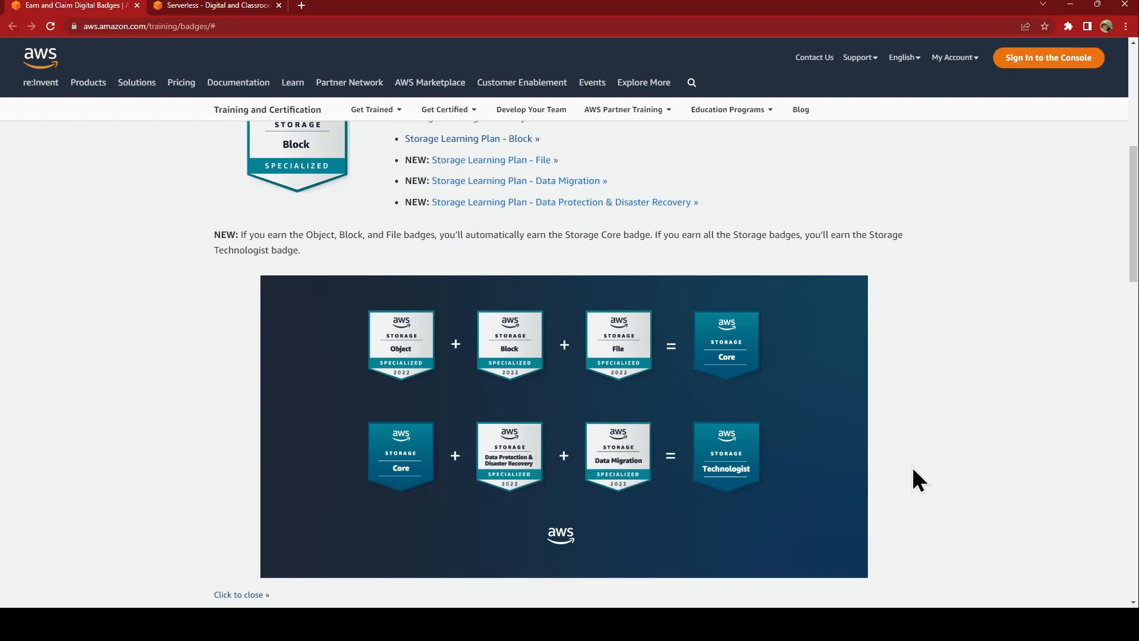
mouse_move(600, 399)
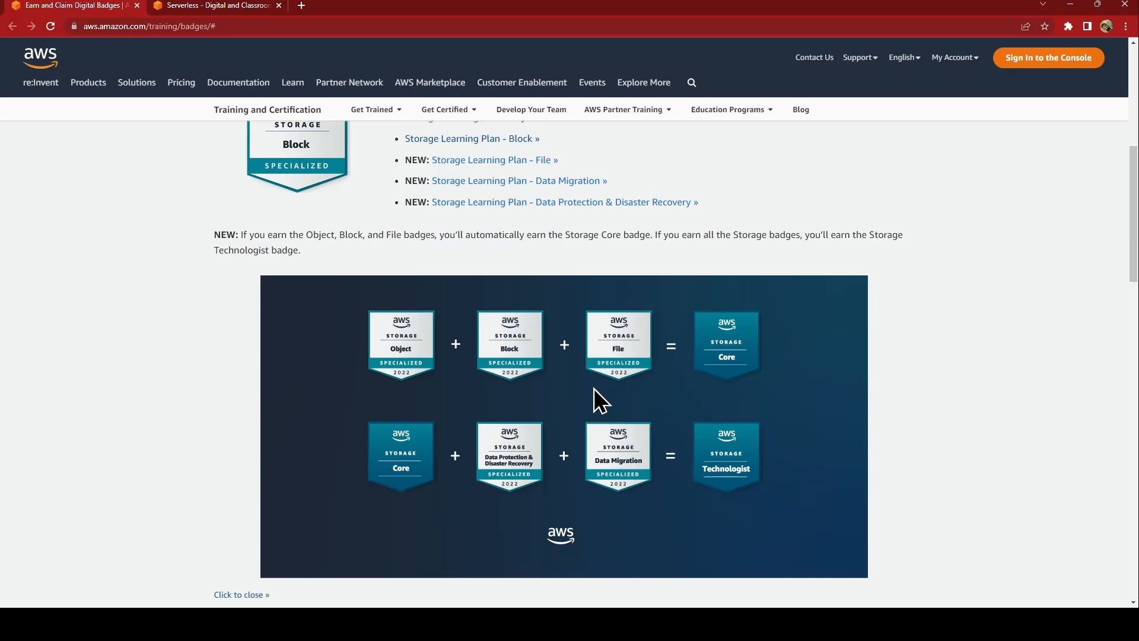
mouse_move(651, 568)
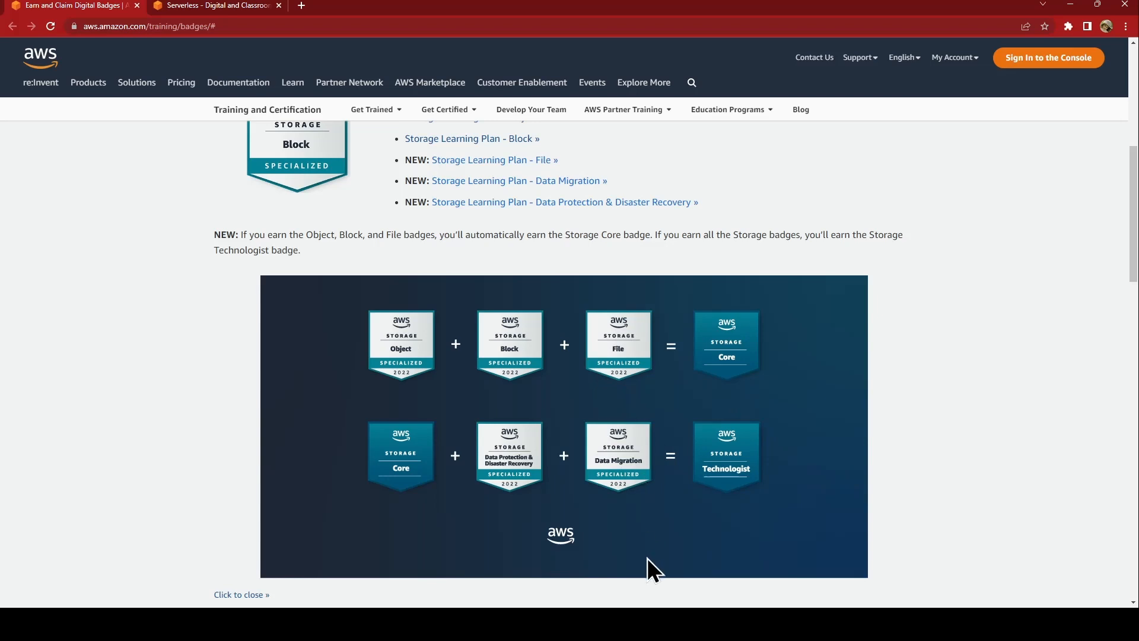
mouse_move(673, 546)
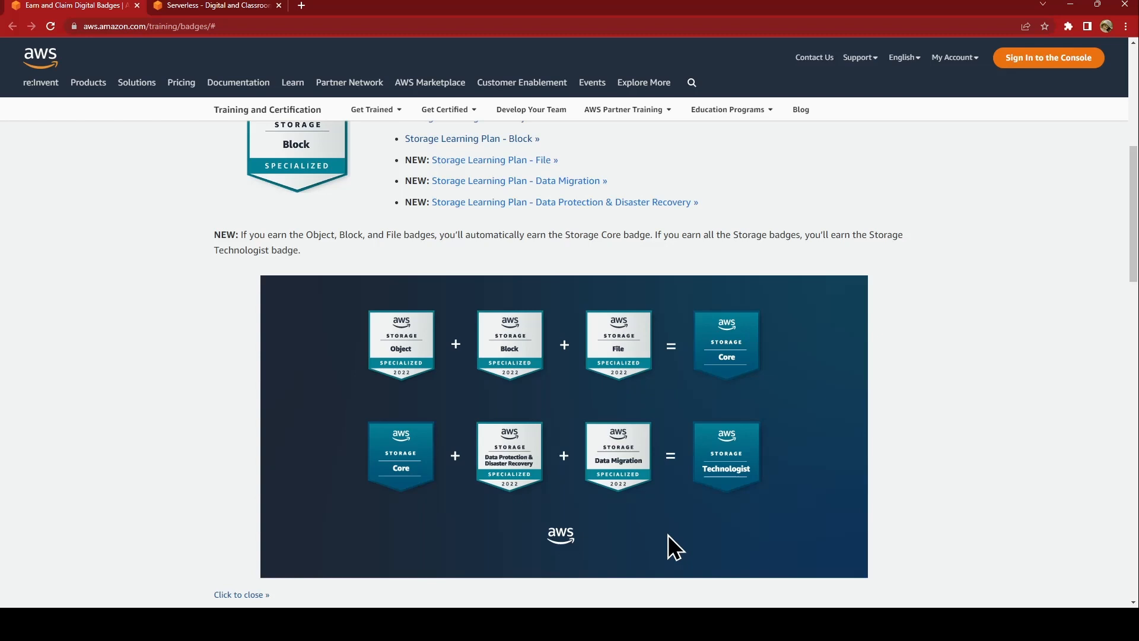
scroll("down", 3)
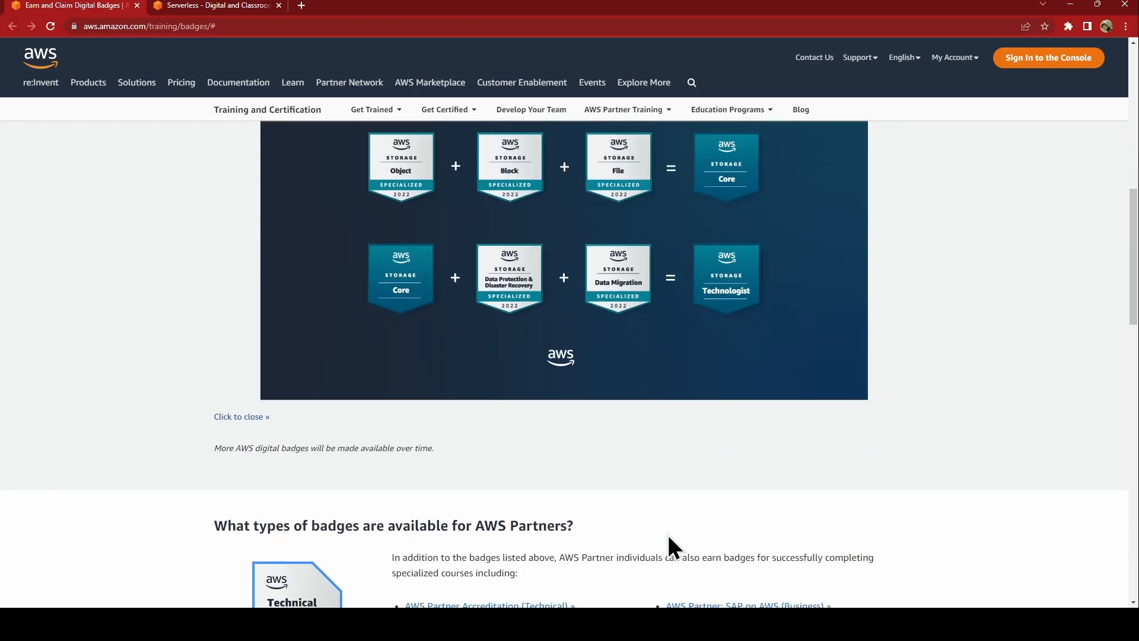
scroll("down", 3)
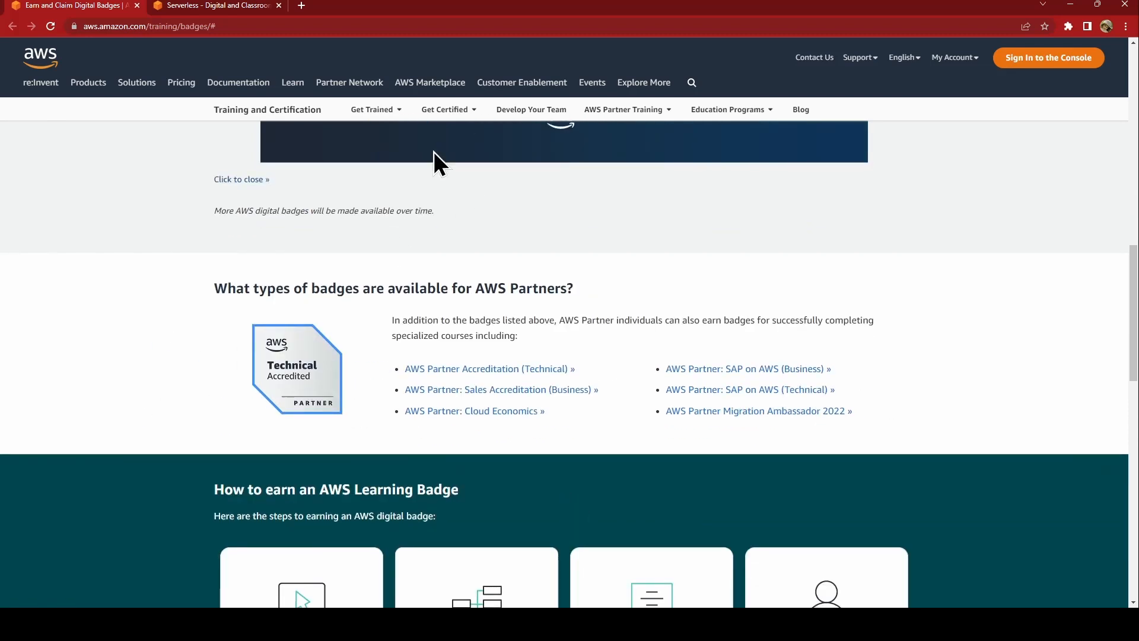
mouse_move(7, 11)
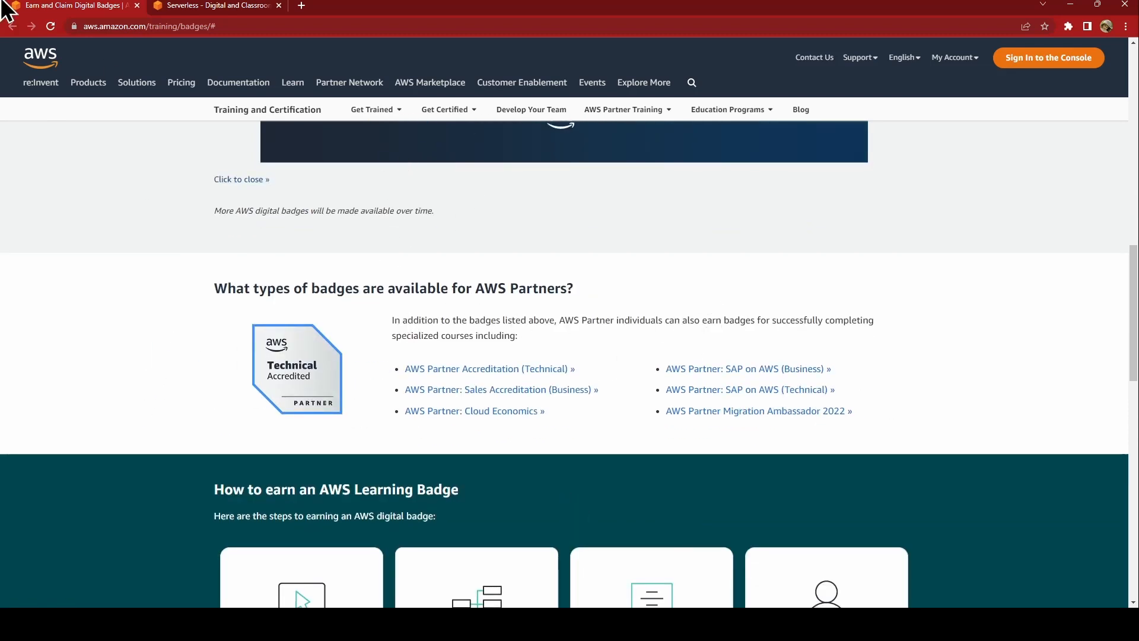
Switch to the Serverless learning page and scroll through its content.
left_click(214, 6)
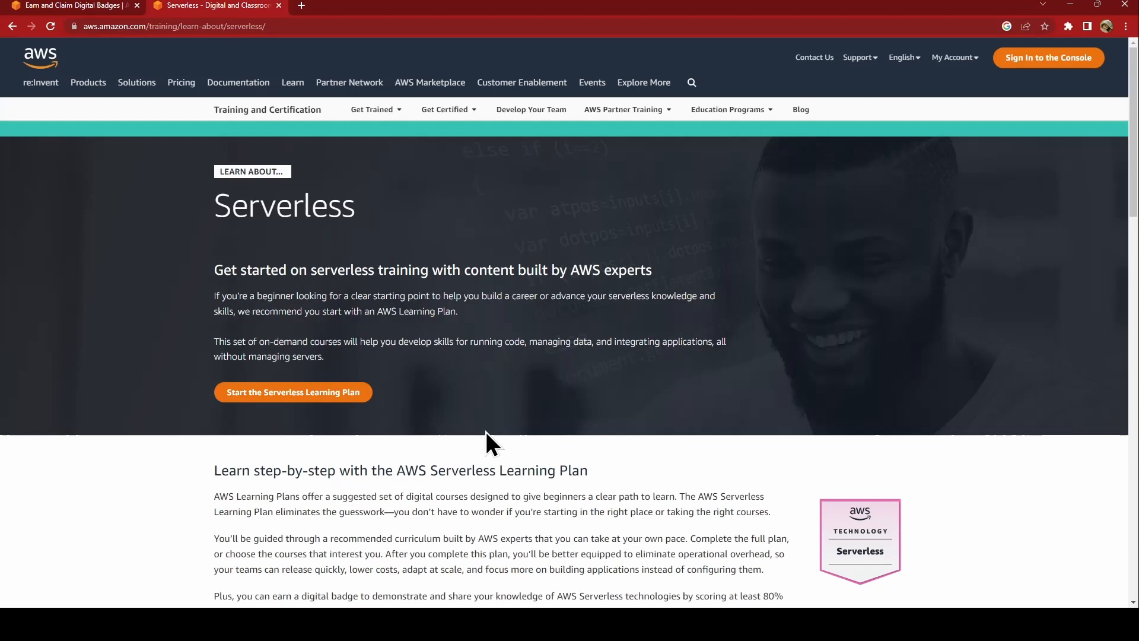
scroll("down", 3)
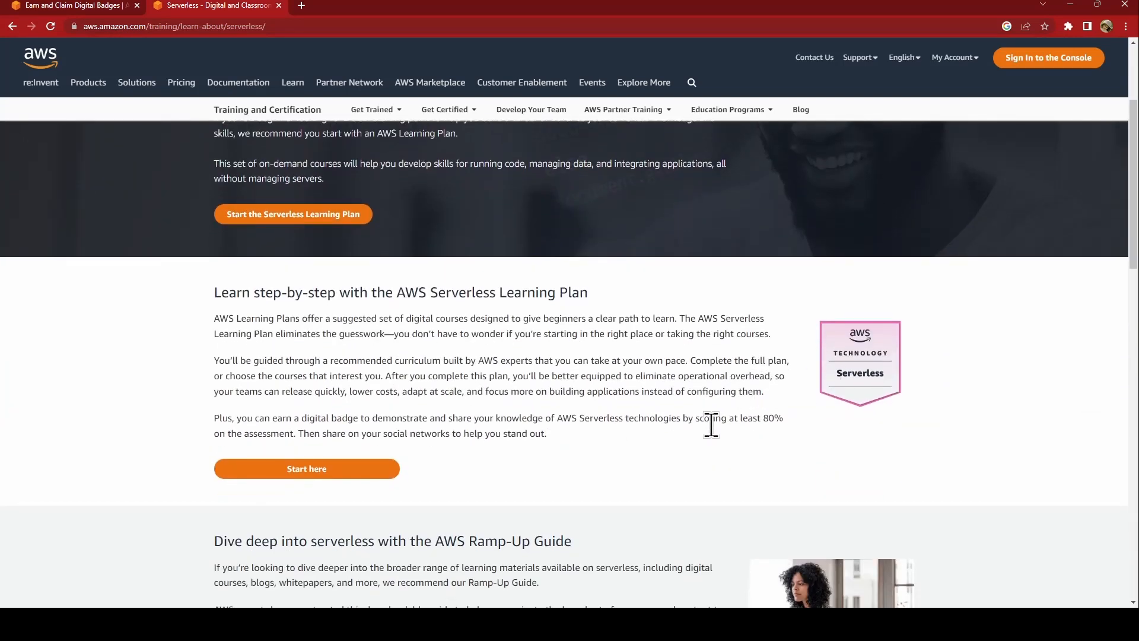
scroll("down", 3)
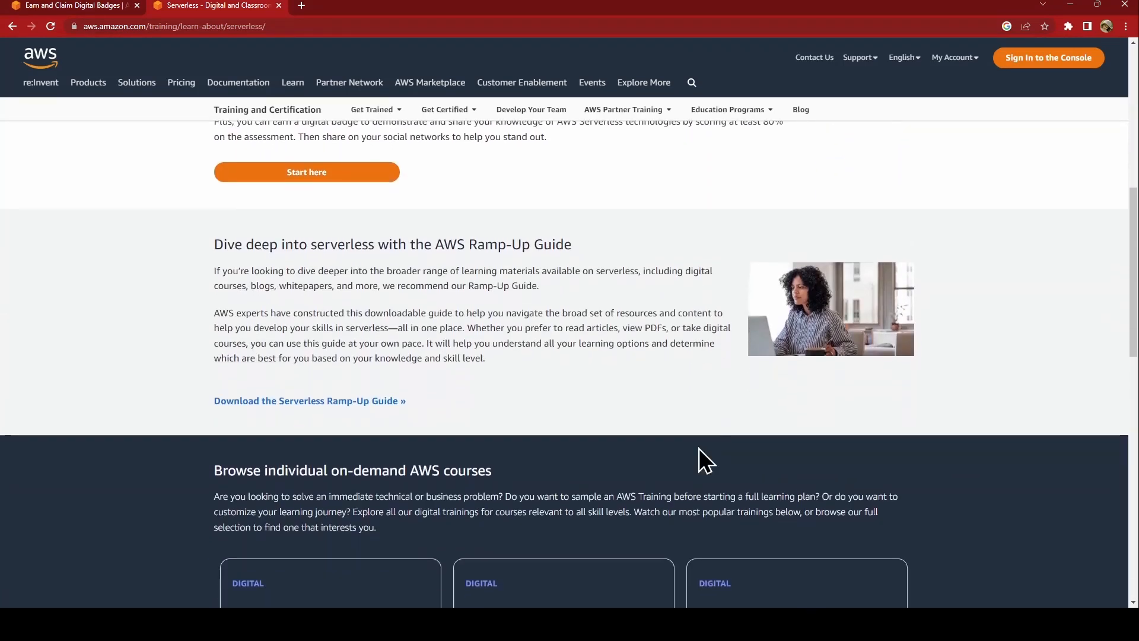
scroll("down", 3)
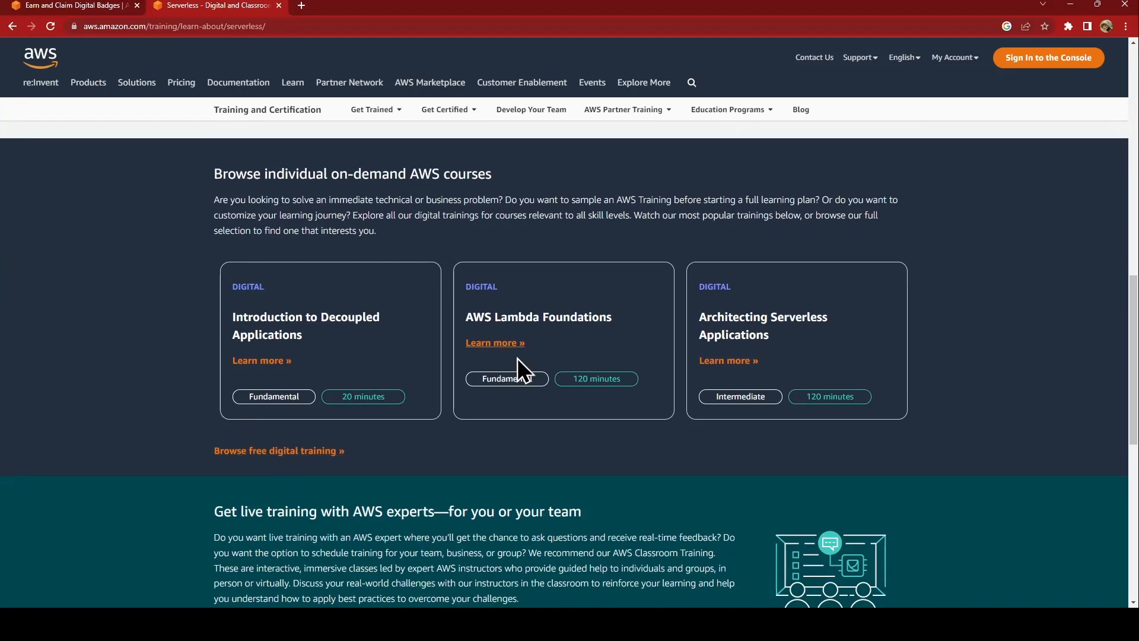
Return to the badges page and open 'Storage Learning Plan - Object'.
left_click(69, 6)
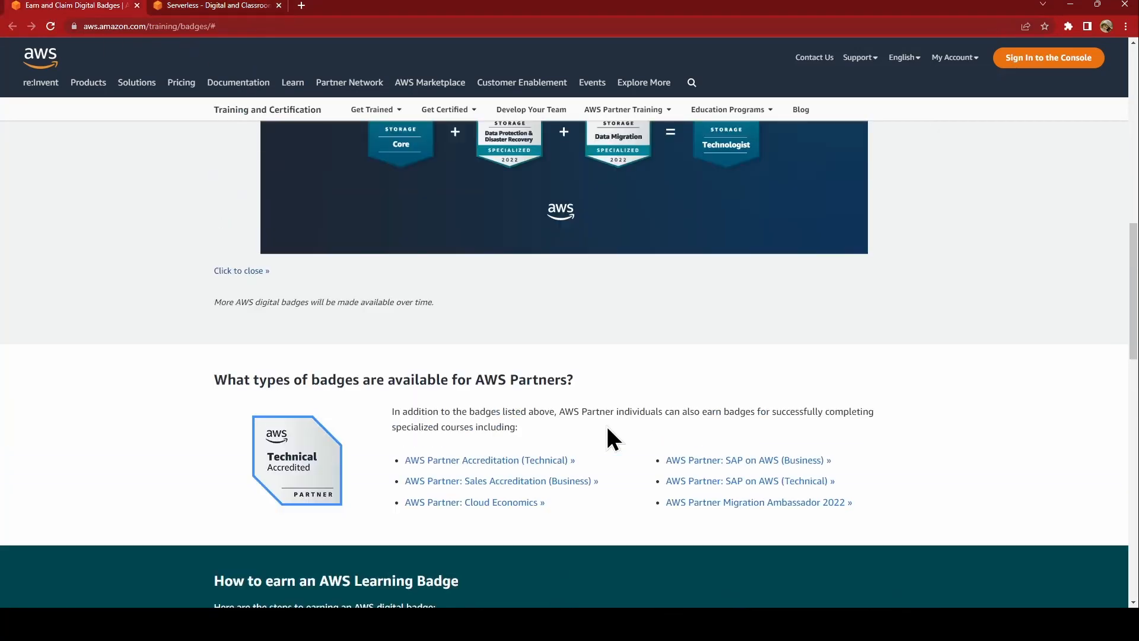
scroll("up", 3)
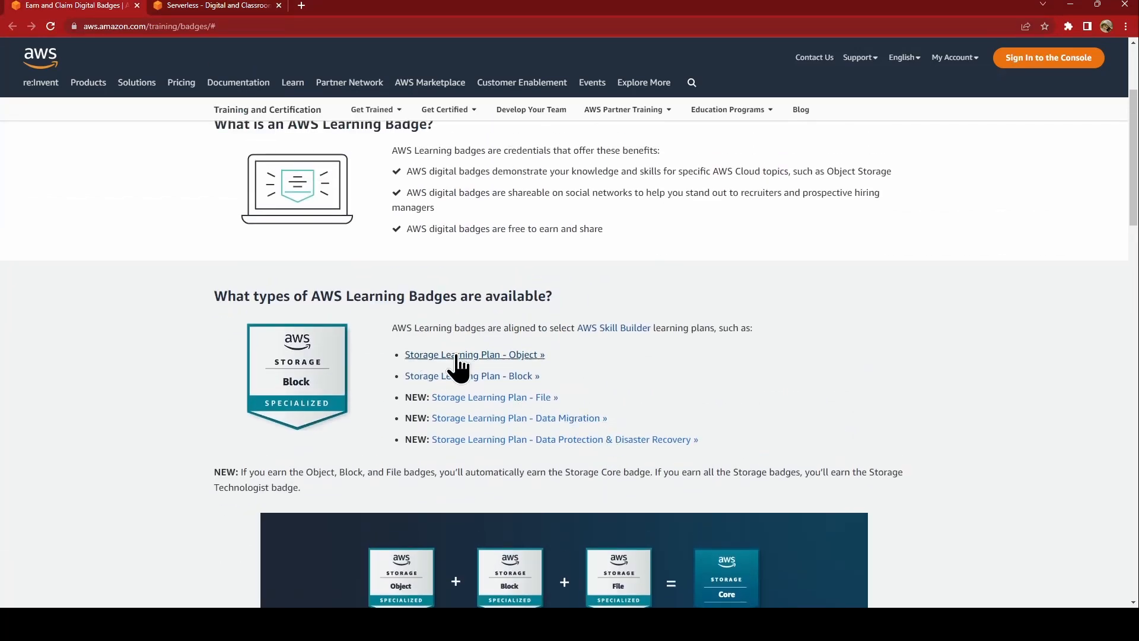
left_click(472, 355)
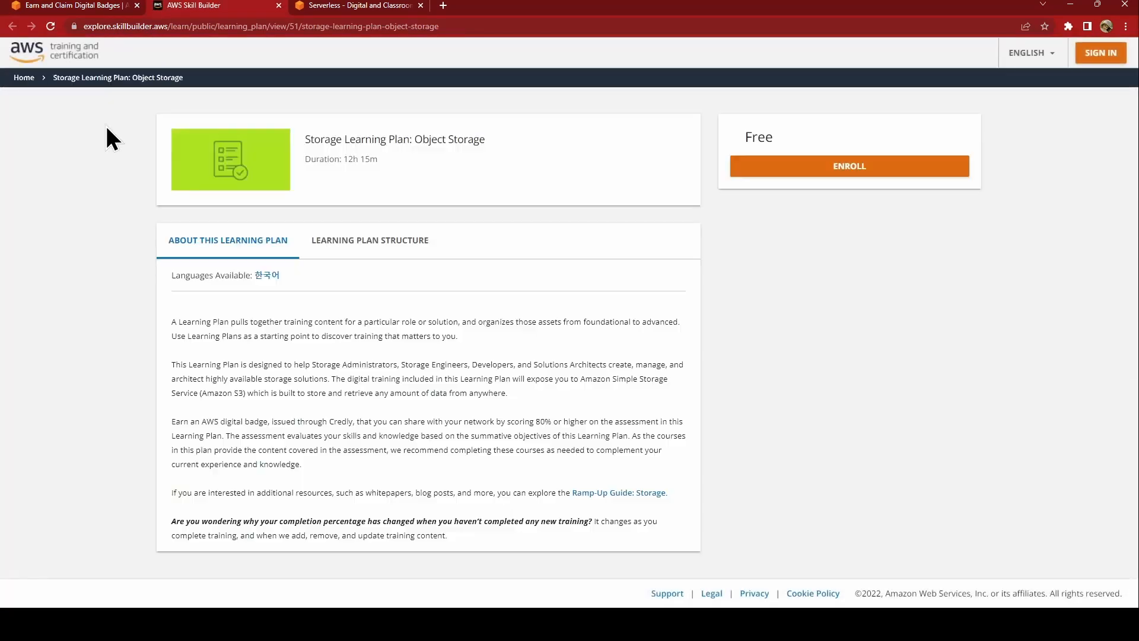
mouse_move(272, 305)
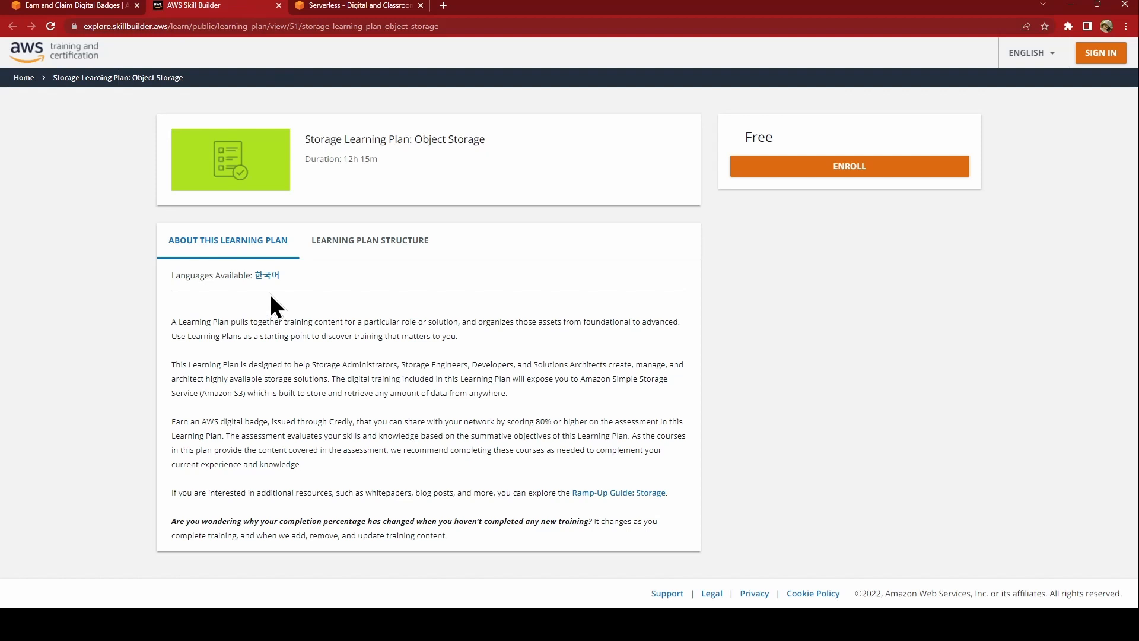
Review the Object Storage plan's course list through the badge assessment, then return to Learning Badges.
left_click(368, 240)
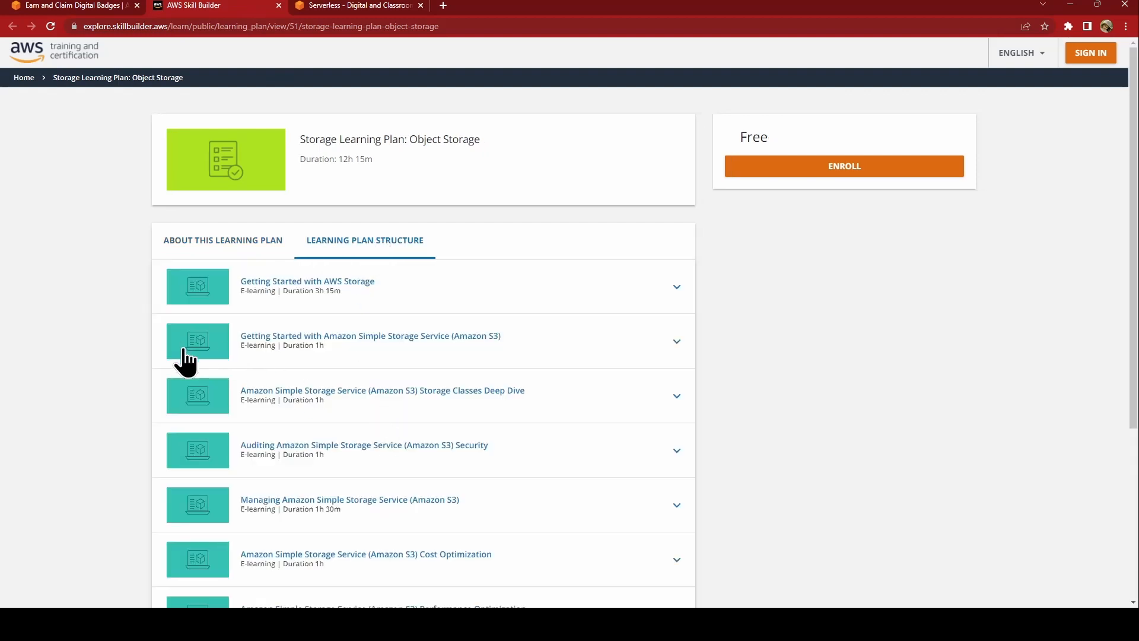
mouse_move(265, 345)
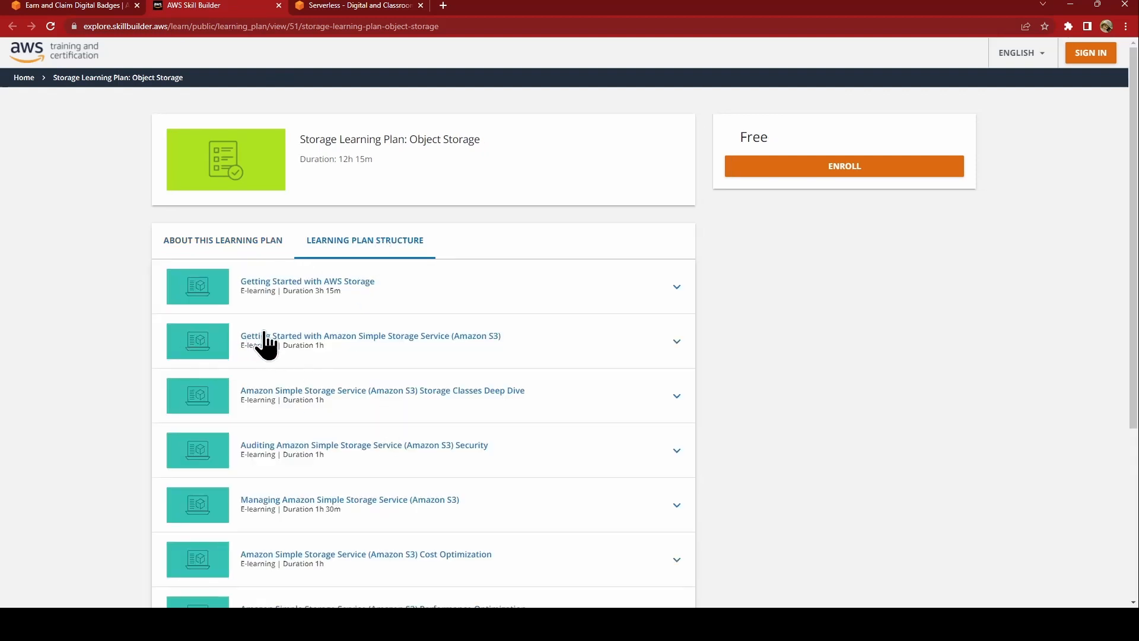
mouse_move(271, 325)
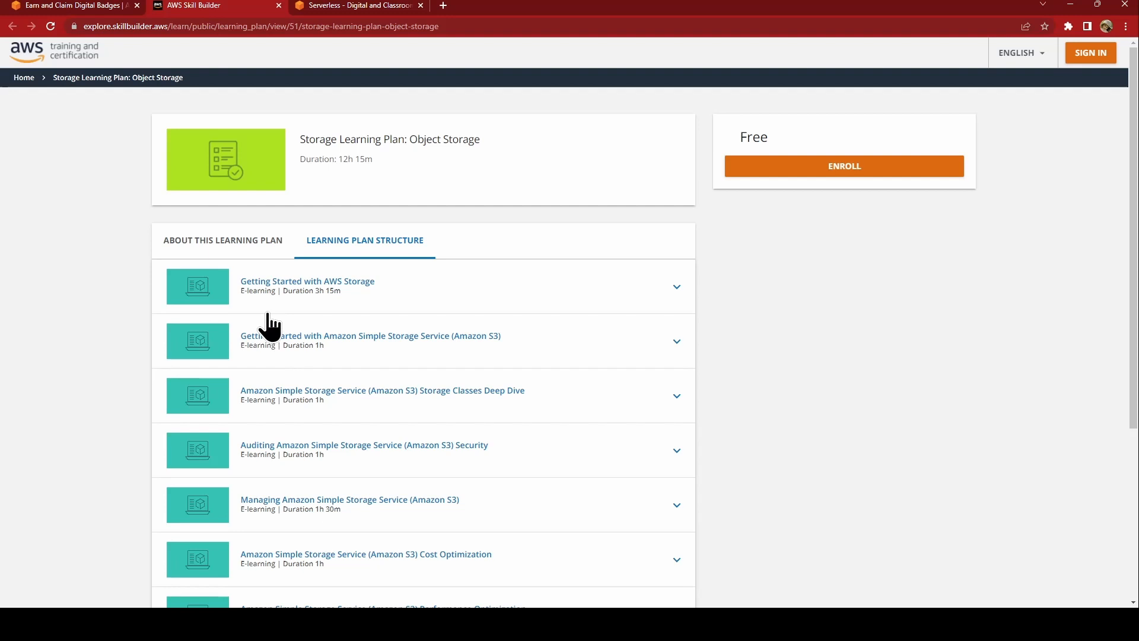
mouse_move(376, 342)
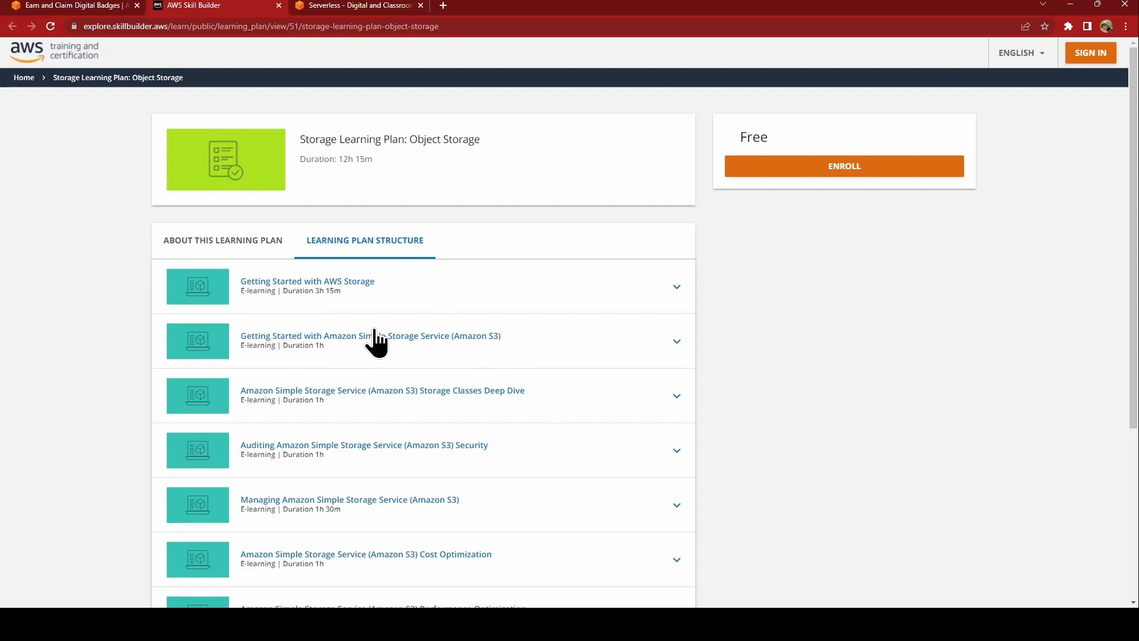
scroll("down", 3)
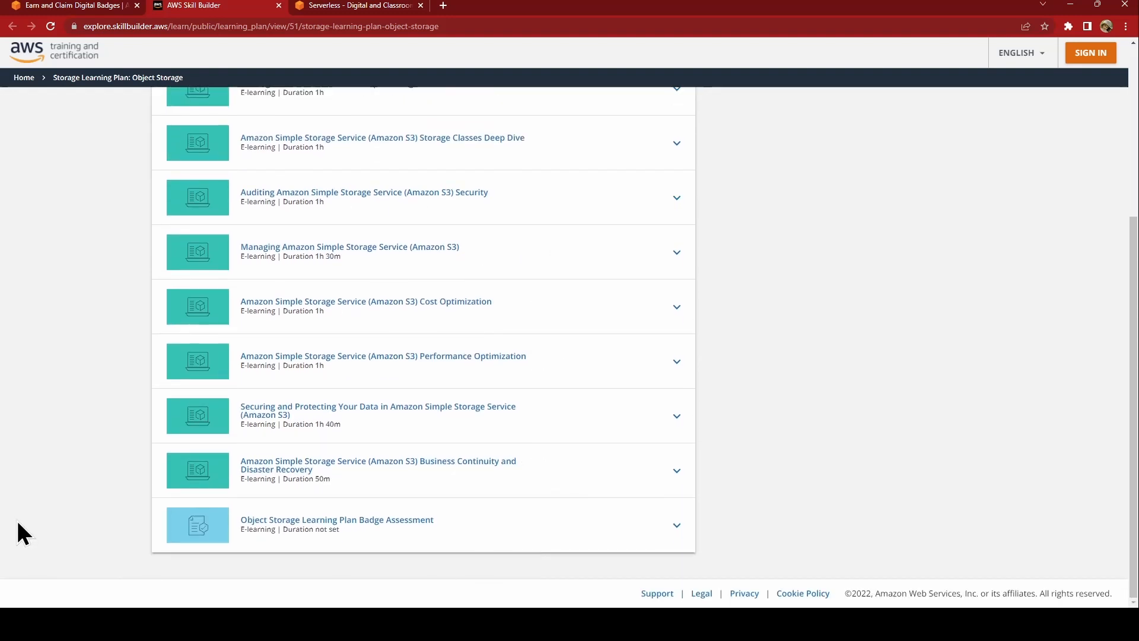
mouse_move(289, 540)
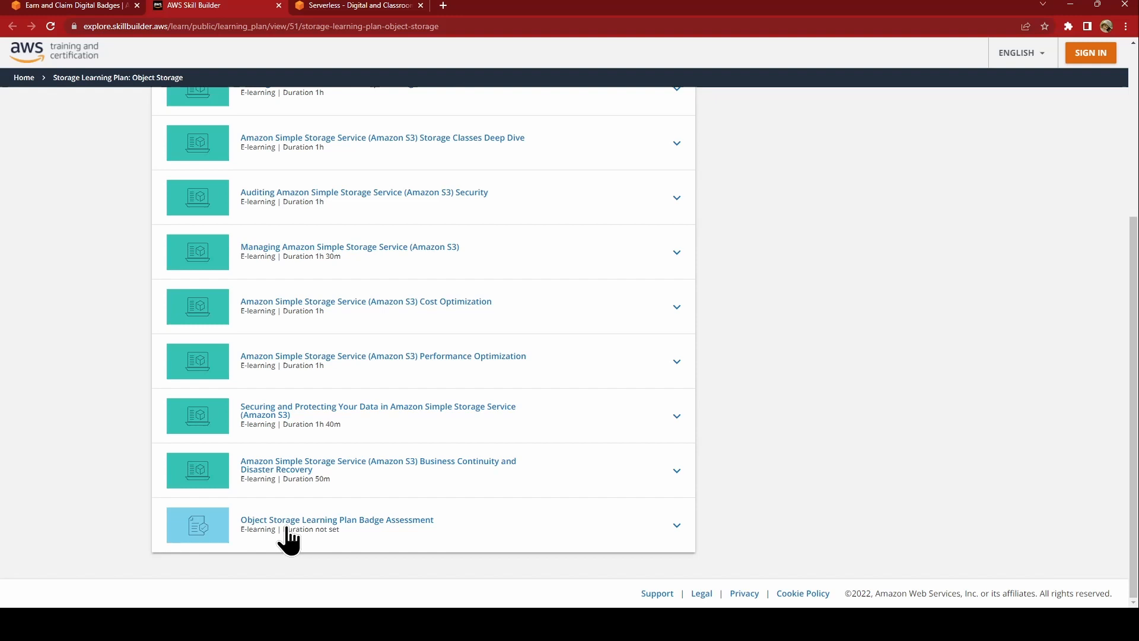
left_click(69, 6)
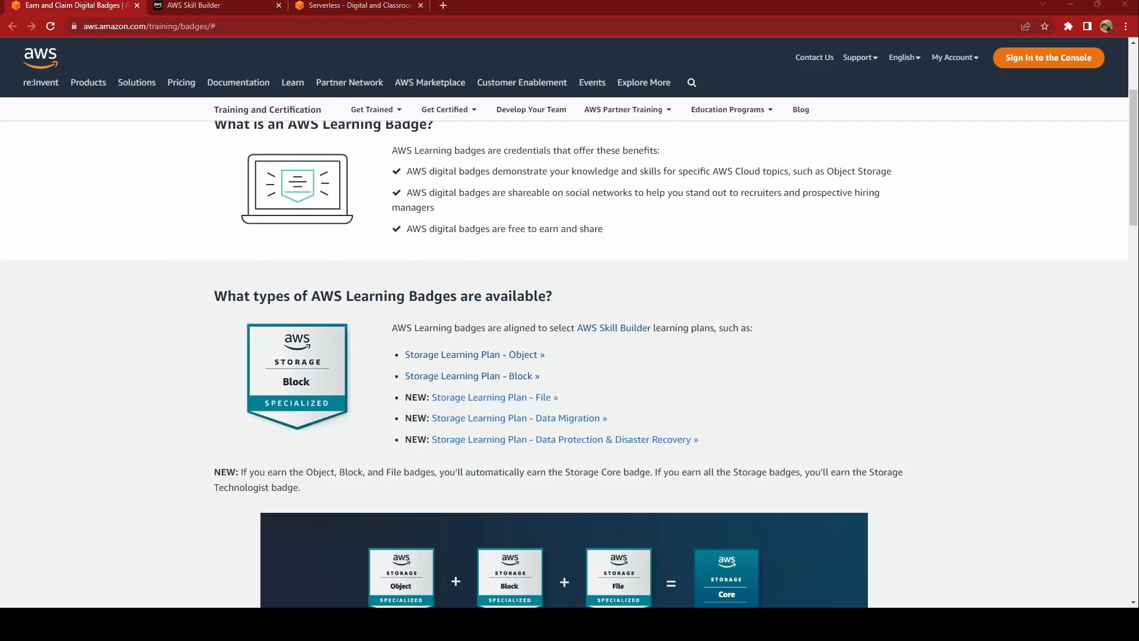